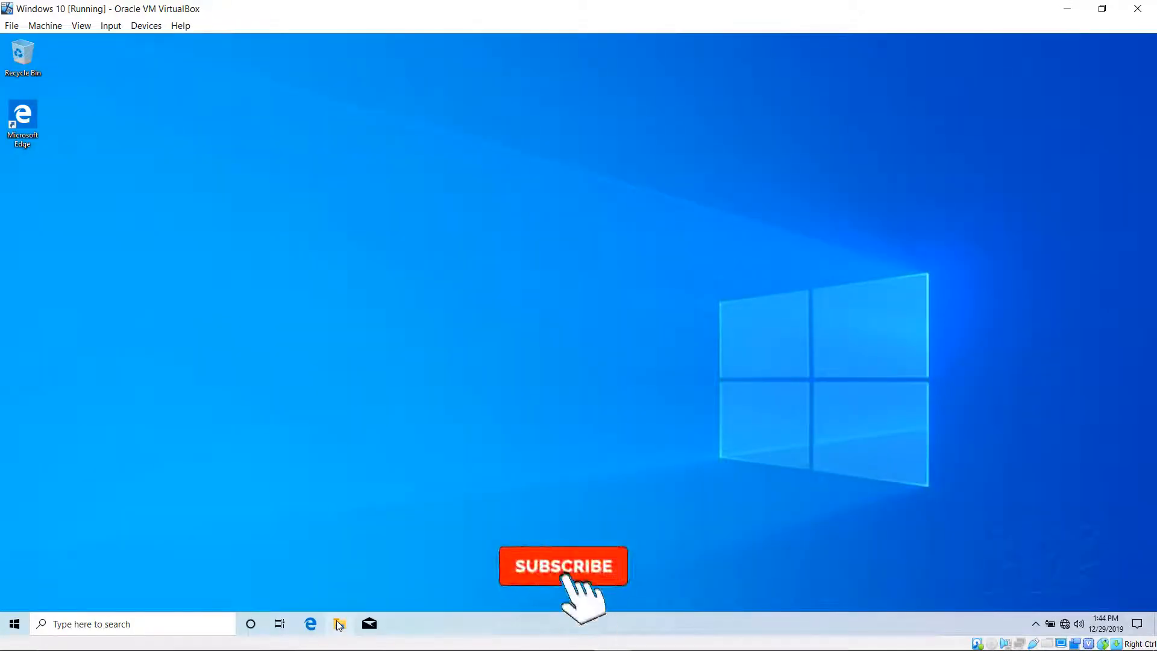
Insert the Guest Additions CD image from the VM's Devices menu.
{"action": "left_click", "coordinate": [563, 566]}
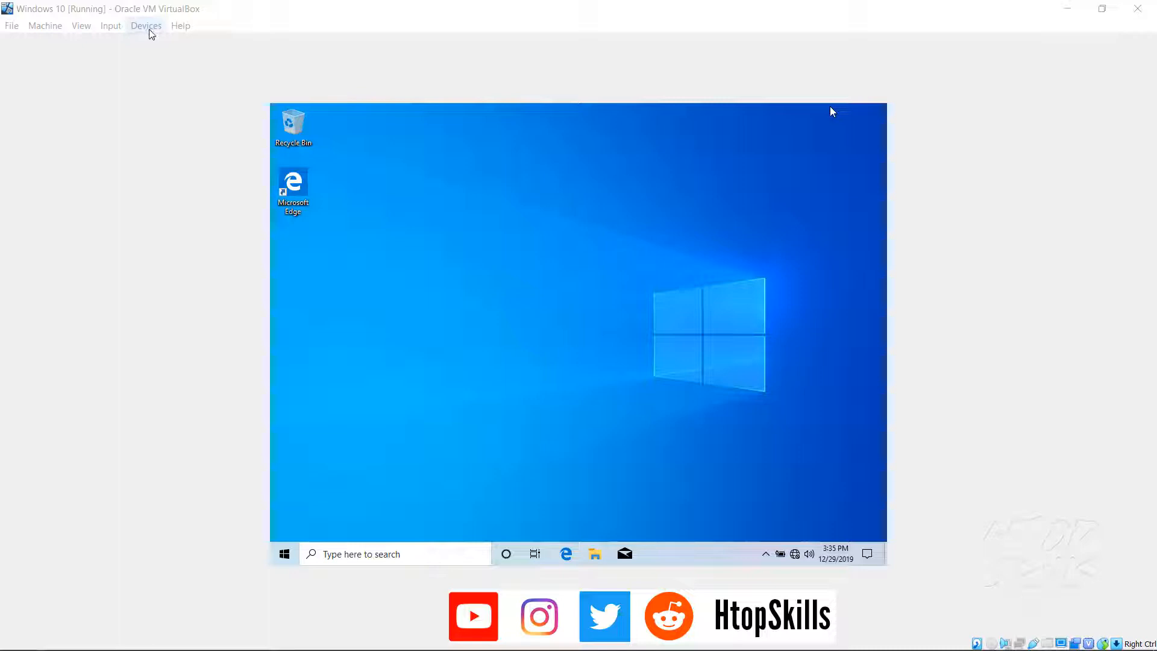
{"action": "left_click", "coordinate": [146, 25]}
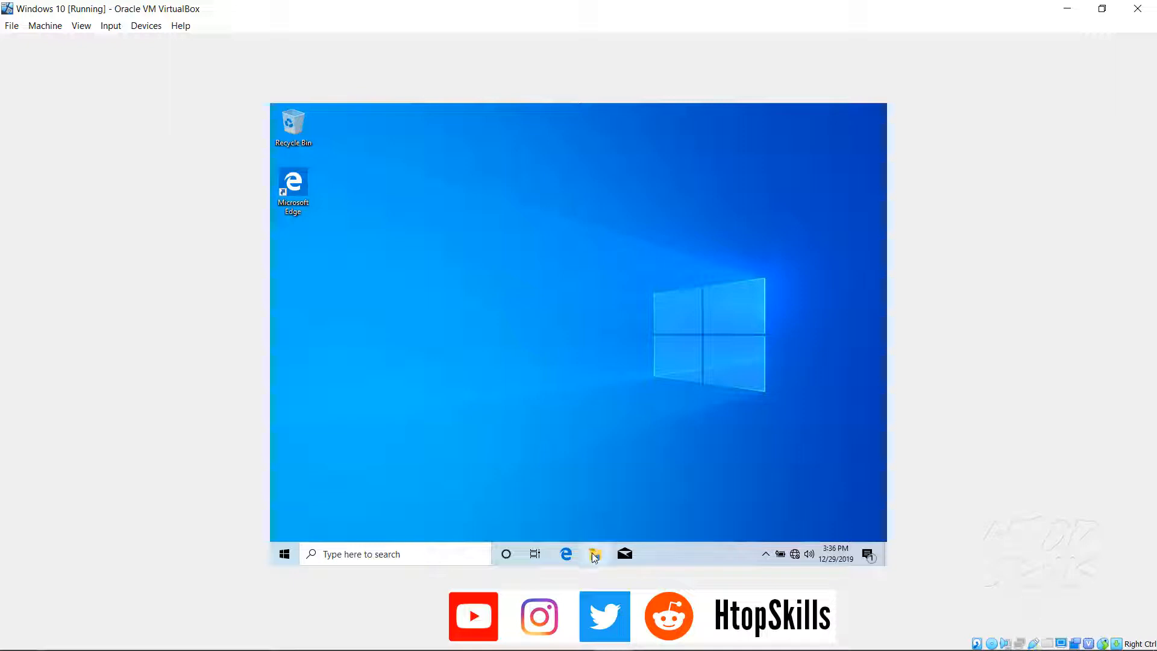
Show This PC in File Explorer and bring up actions for the Guest Additions CD drive (D:).
{"action": "left_click", "coordinate": [594, 555]}
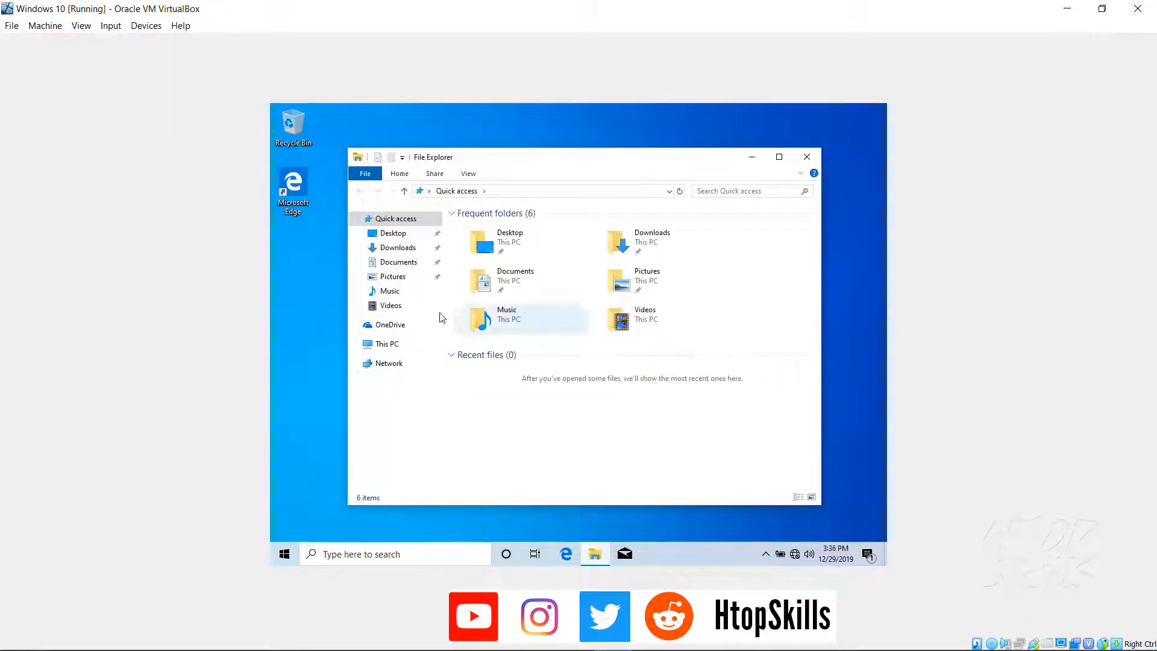
{"action": "left_click", "coordinate": [387, 344]}
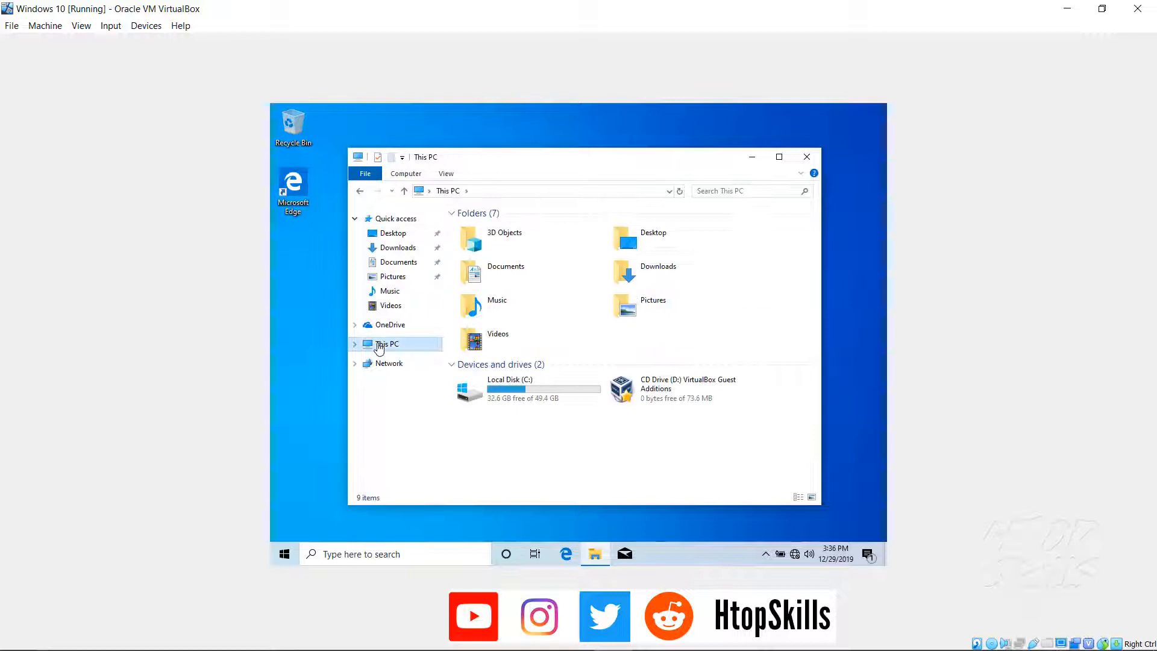
{"action": "left_click", "coordinate": [680, 389]}
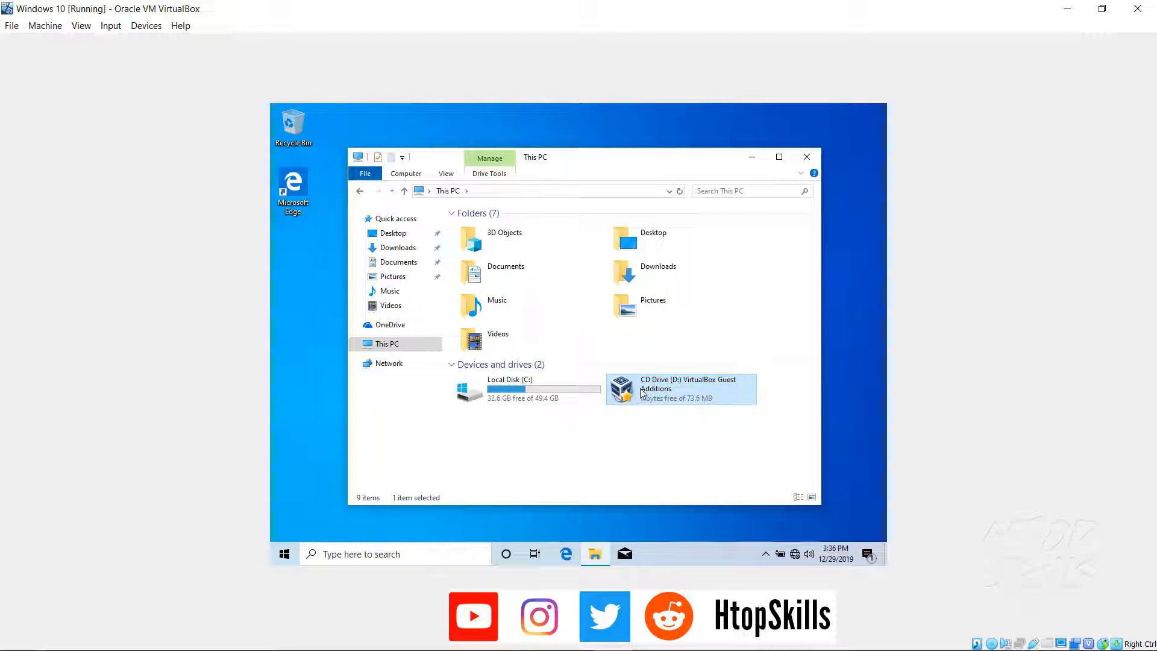
{"action": "right_click", "coordinate": [680, 388]}
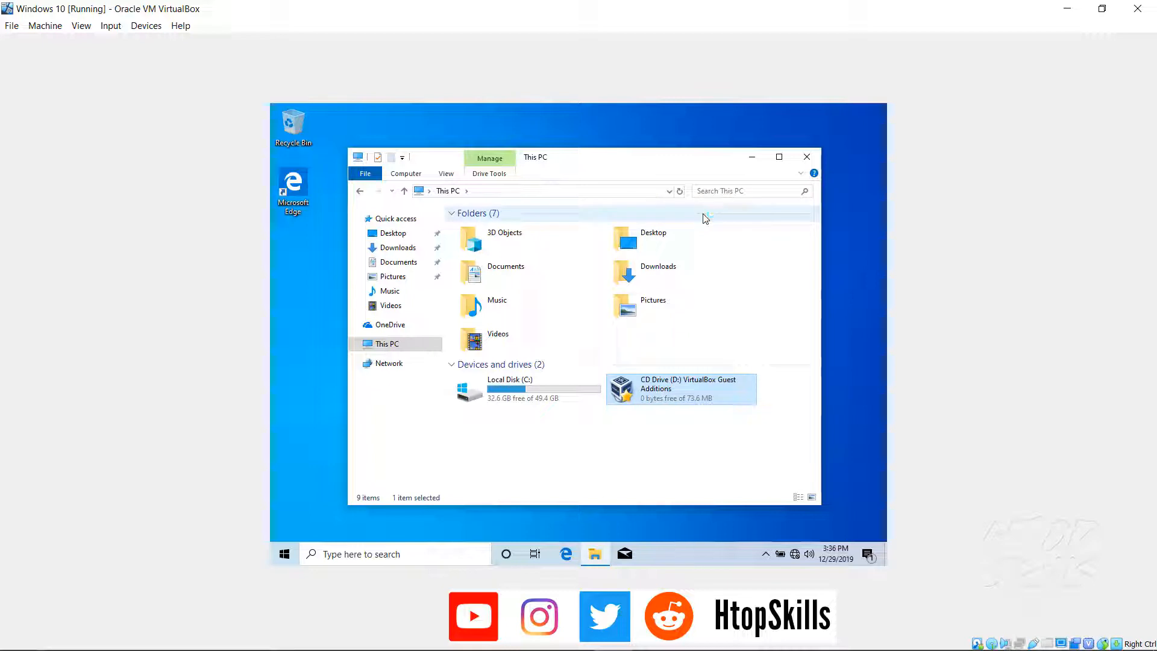
Install Guest Additions 6.0.14 with default folder and components, approving UAC and Oracle drivers.
{"action": "double_click", "coordinate": [680, 389]}
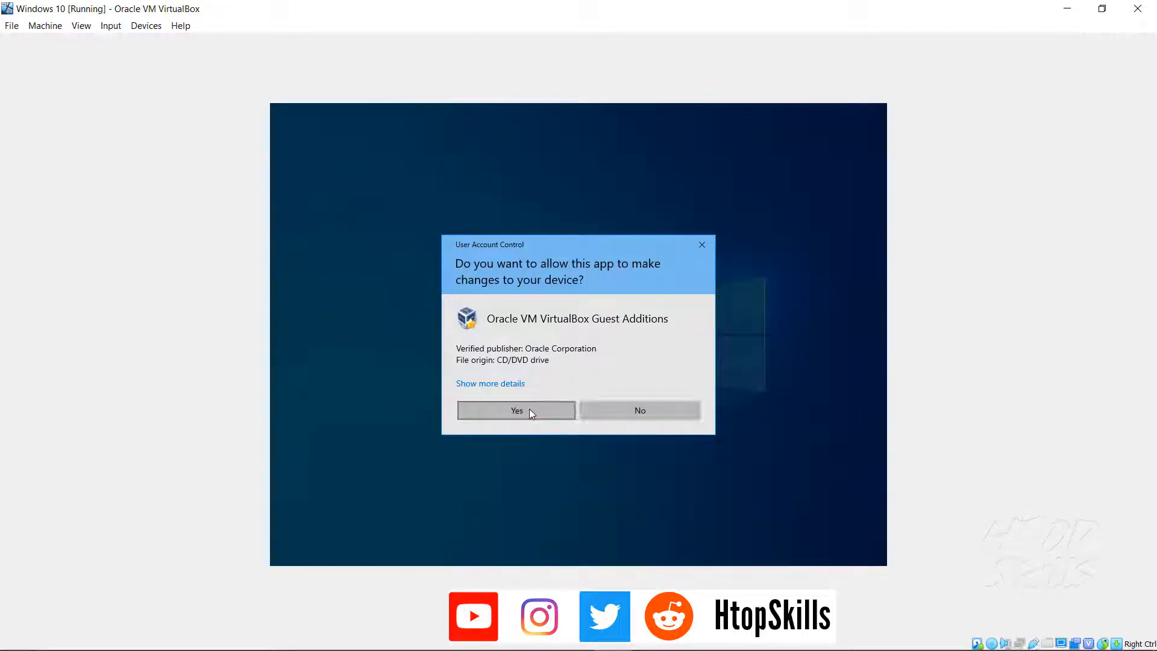
{"action": "left_click", "coordinate": [516, 411]}
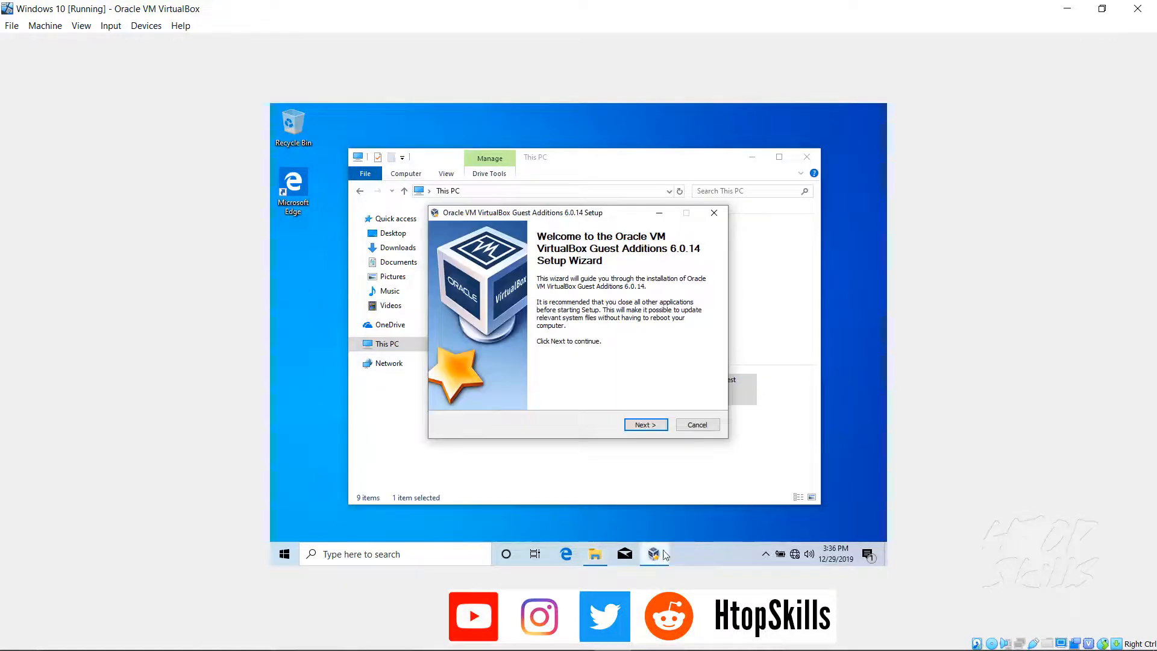
{"action": "left_click", "coordinate": [645, 425]}
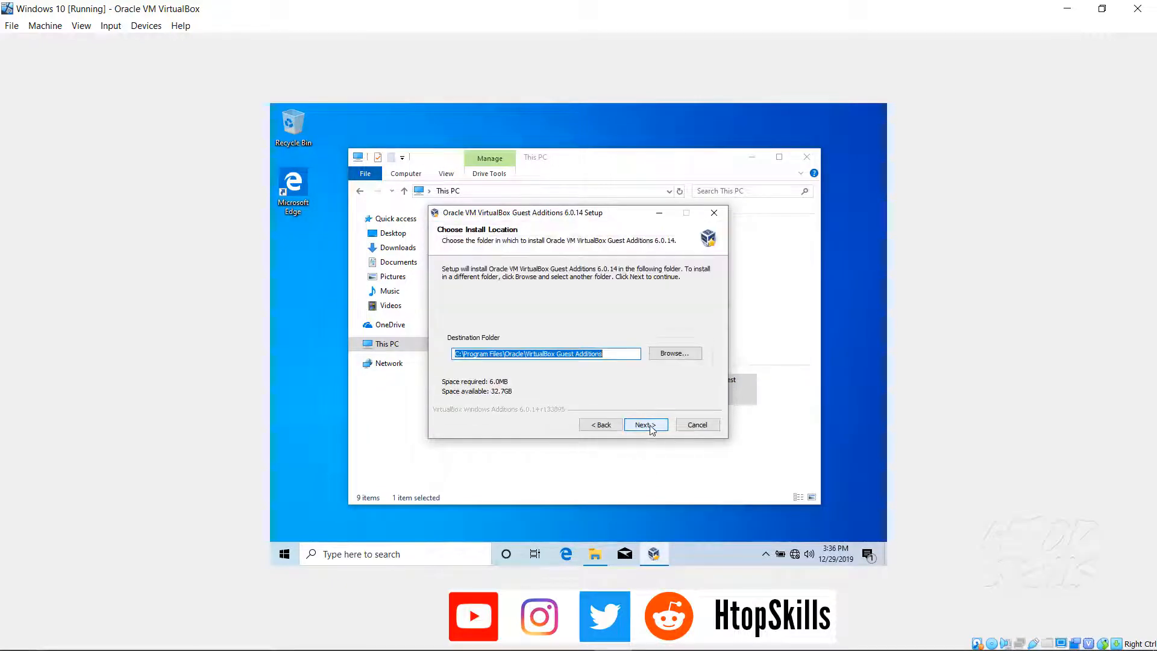
{"action": "mouse_move", "coordinate": [766, 231]}
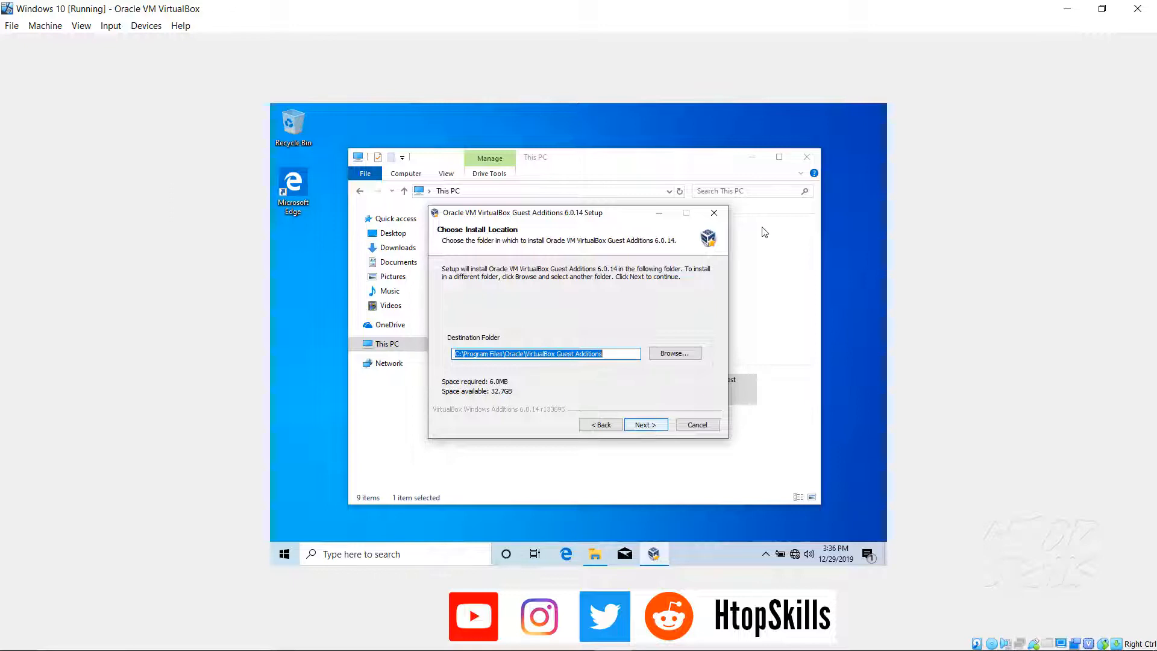
{"action": "left_click", "coordinate": [645, 424]}
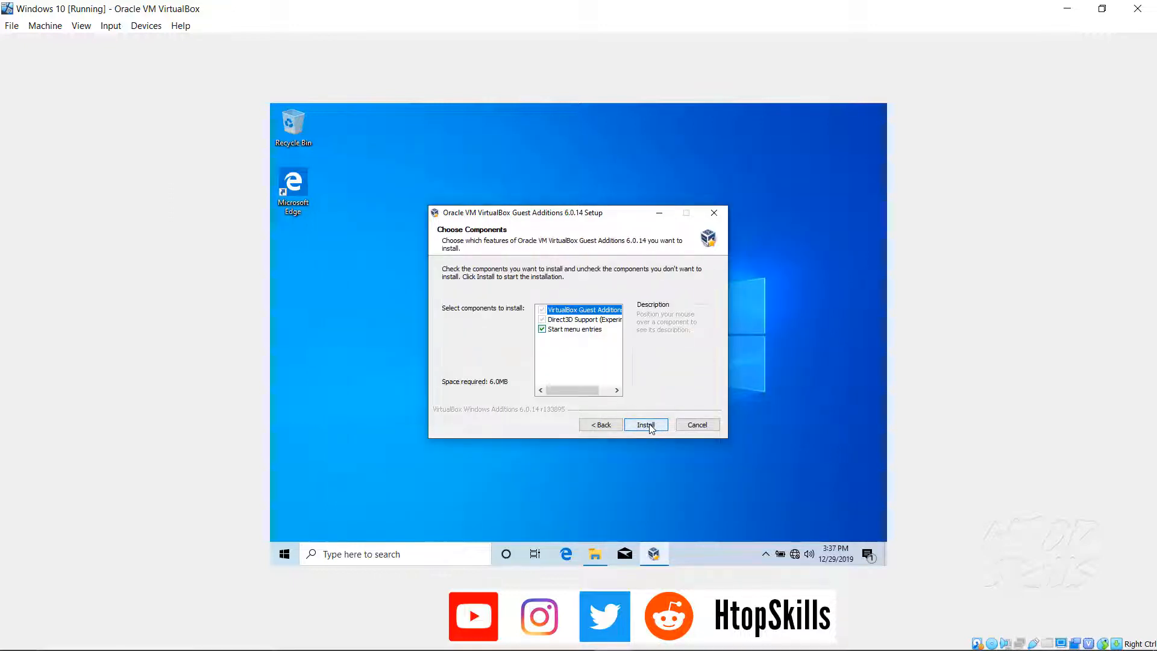
{"action": "left_click", "coordinate": [645, 424]}
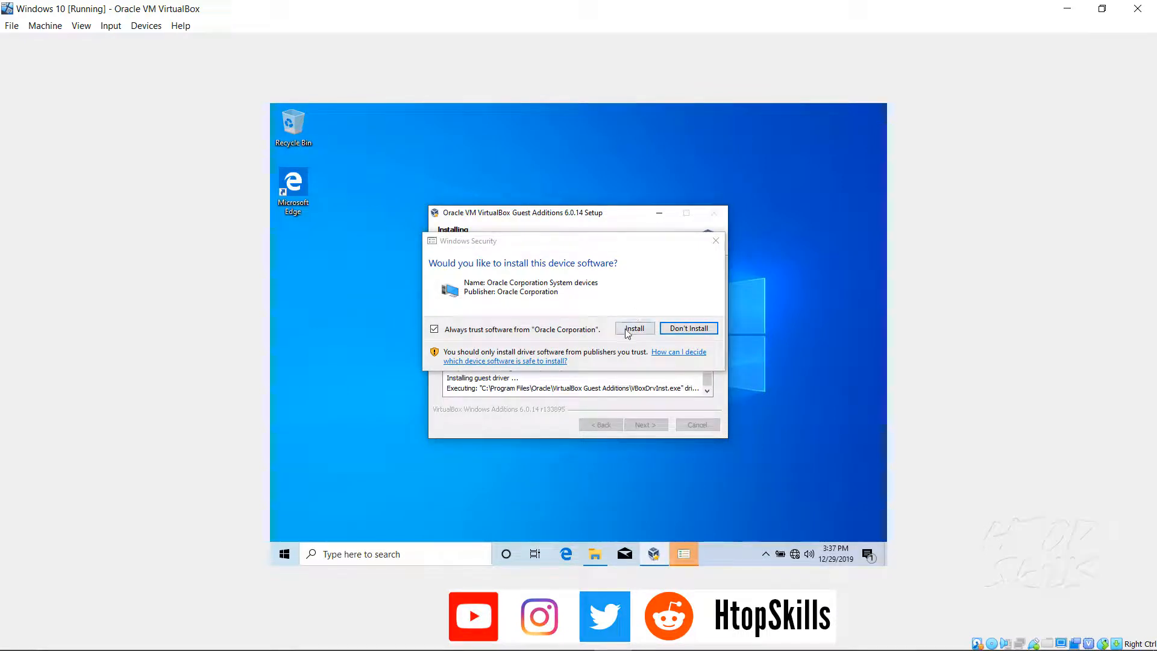
{"action": "left_click", "coordinate": [634, 329]}
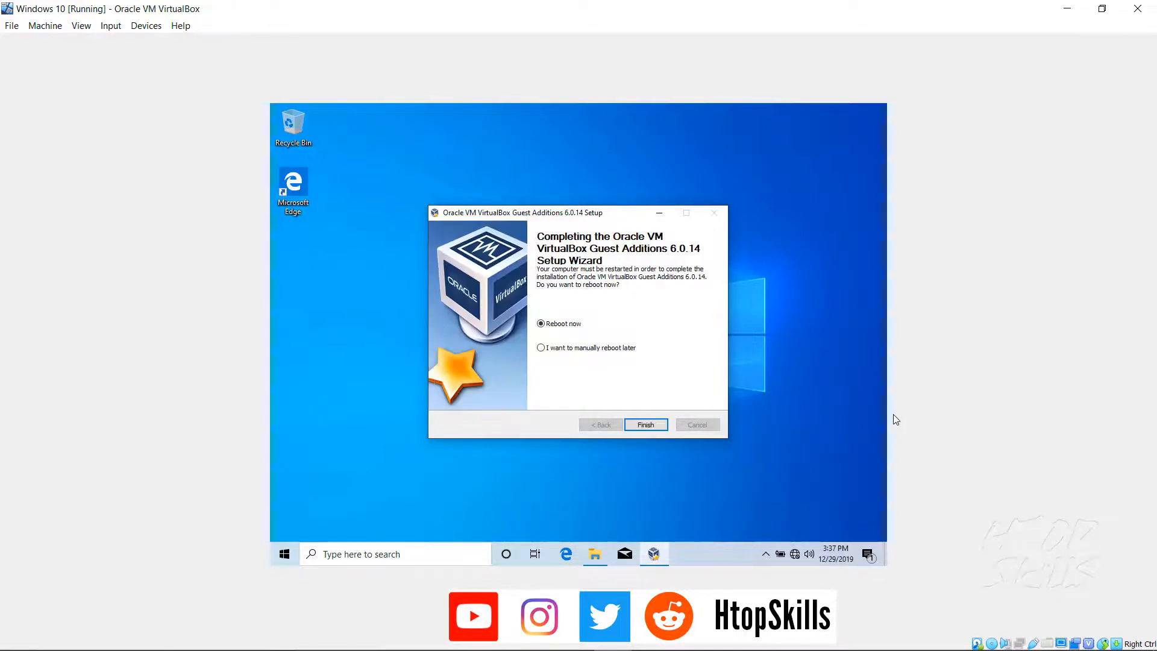
{"action": "mouse_move", "coordinate": [868, 214]}
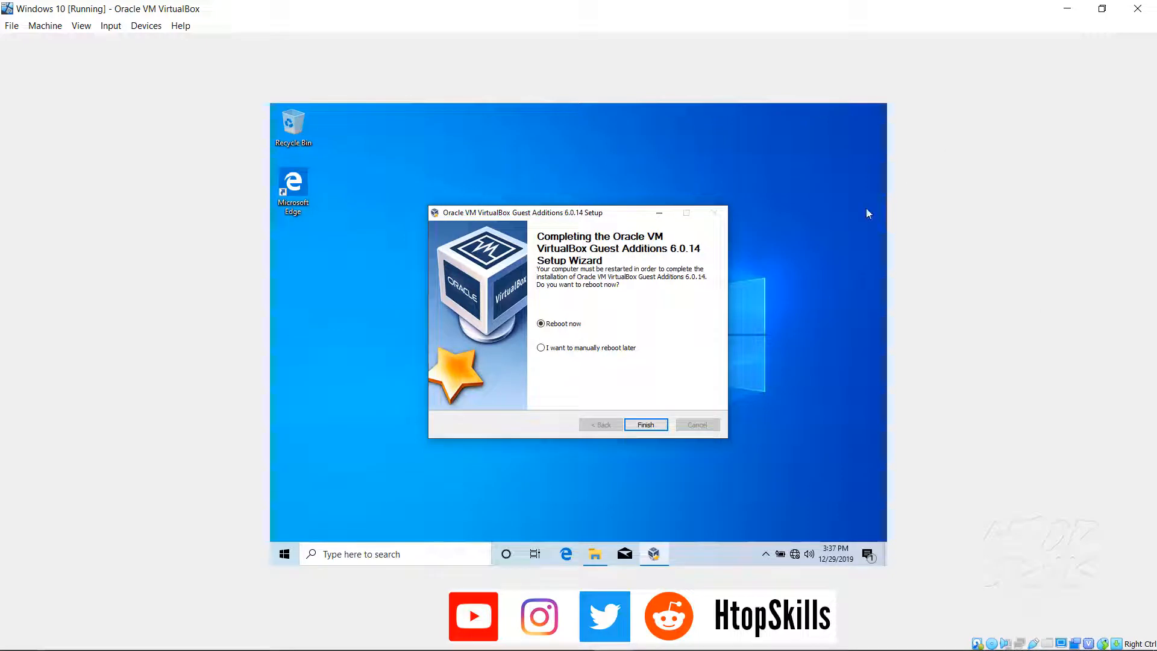
{"action": "mouse_move", "coordinate": [671, 375]}
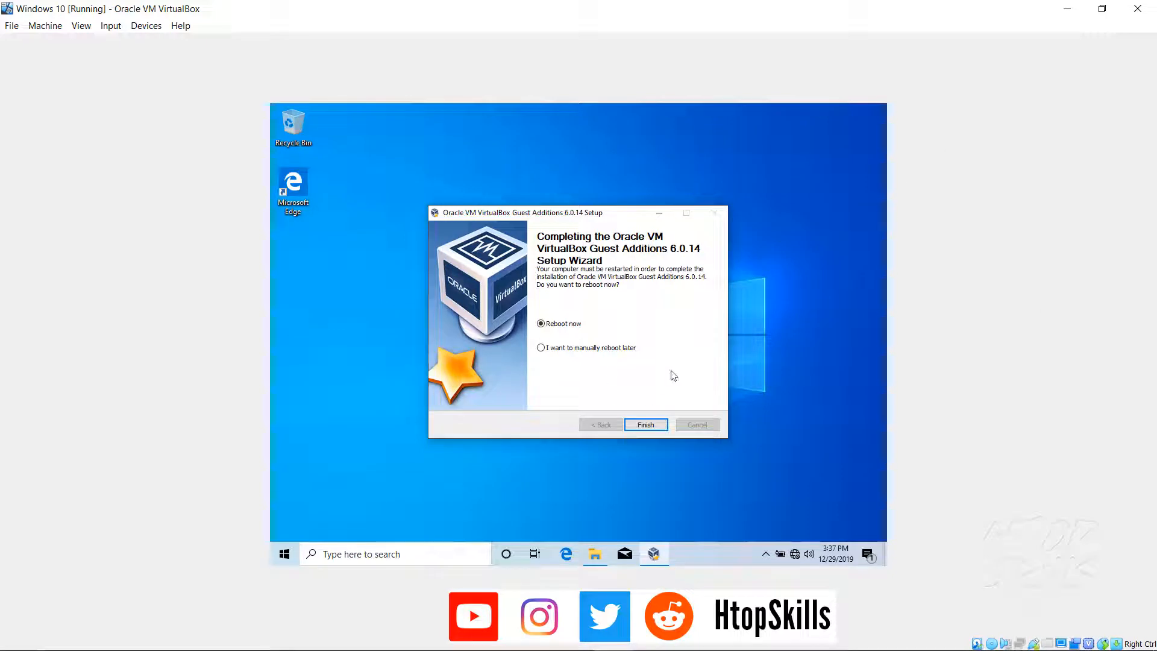
{"action": "mouse_move", "coordinate": [671, 390]}
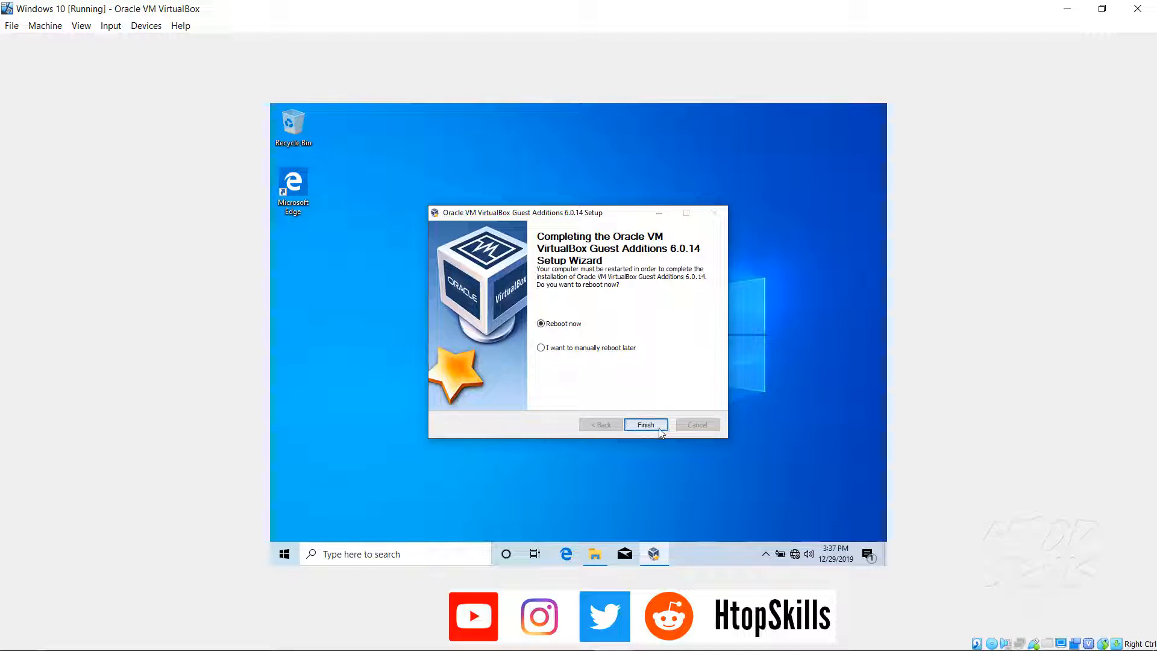
{"action": "mouse_move", "coordinate": [596, 555]}
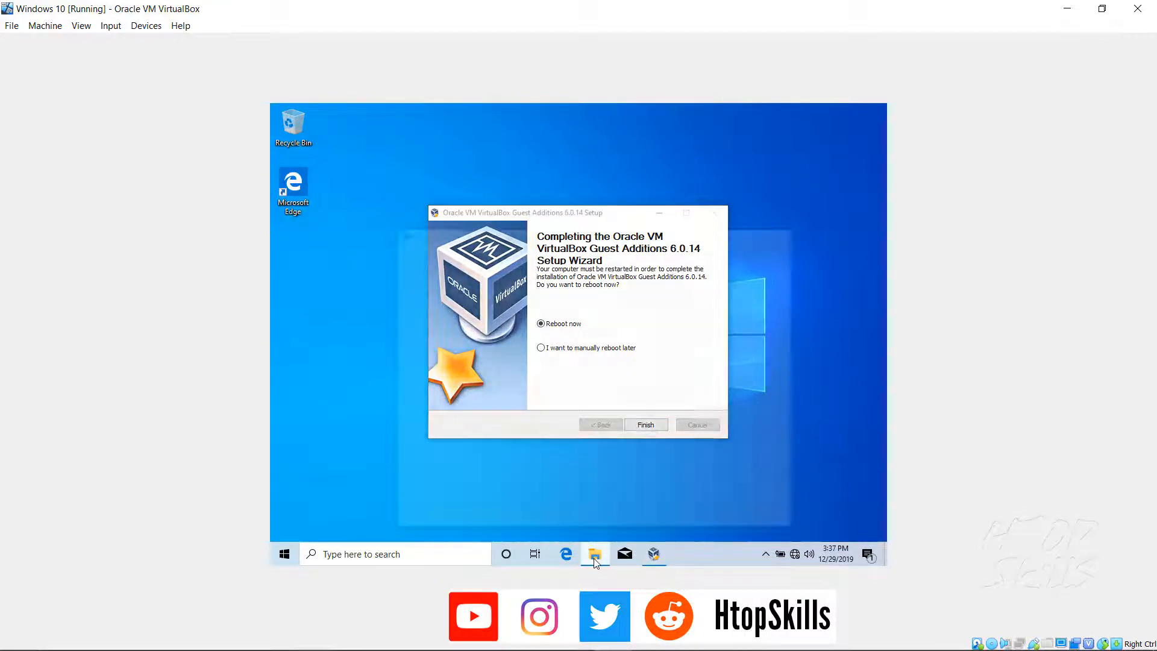
Eject the Guest Additions CD (D:), then finish setup and restart the virtual machine.
{"action": "left_click", "coordinate": [595, 554]}
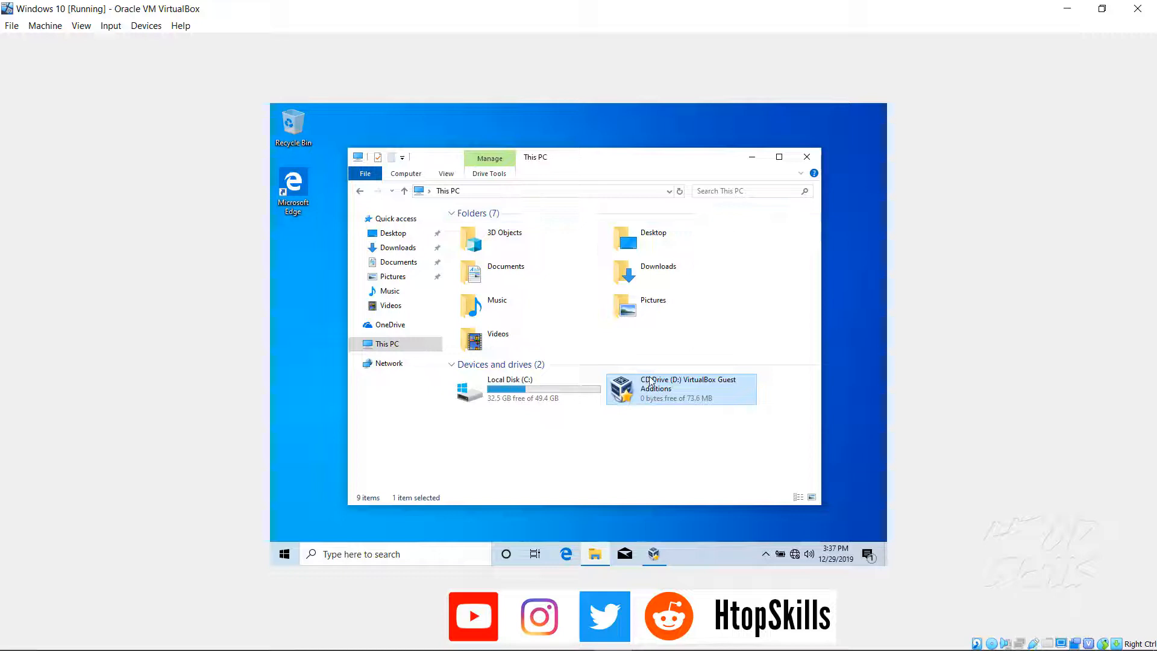
{"action": "right_click", "coordinate": [679, 389]}
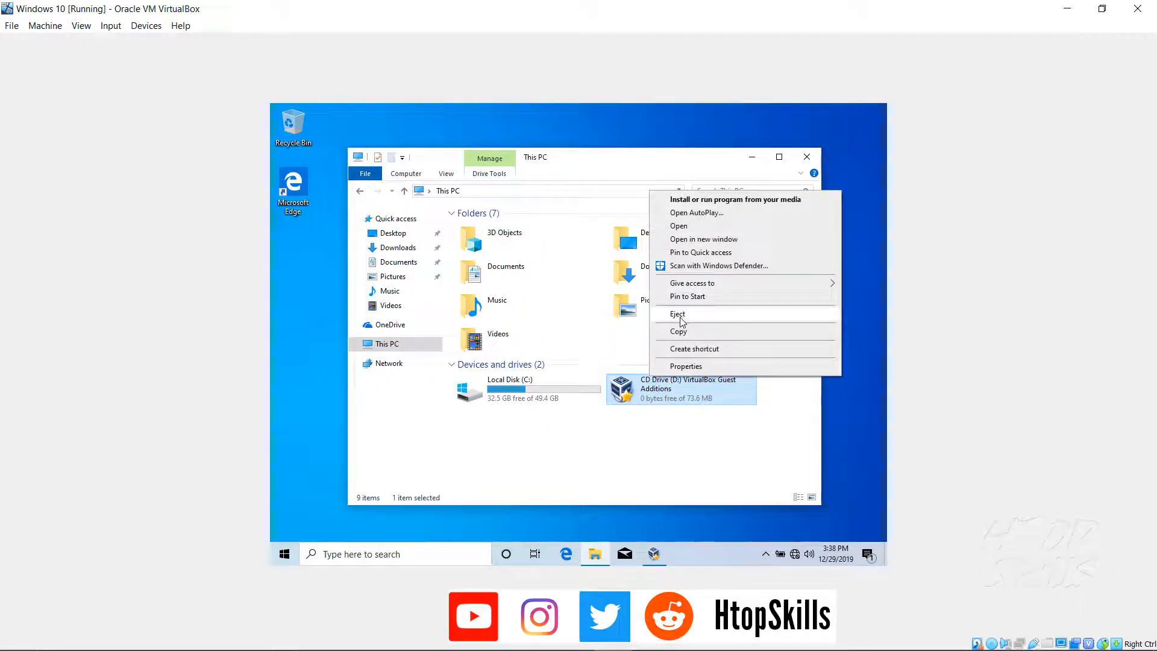
{"action": "left_click", "coordinate": [677, 314]}
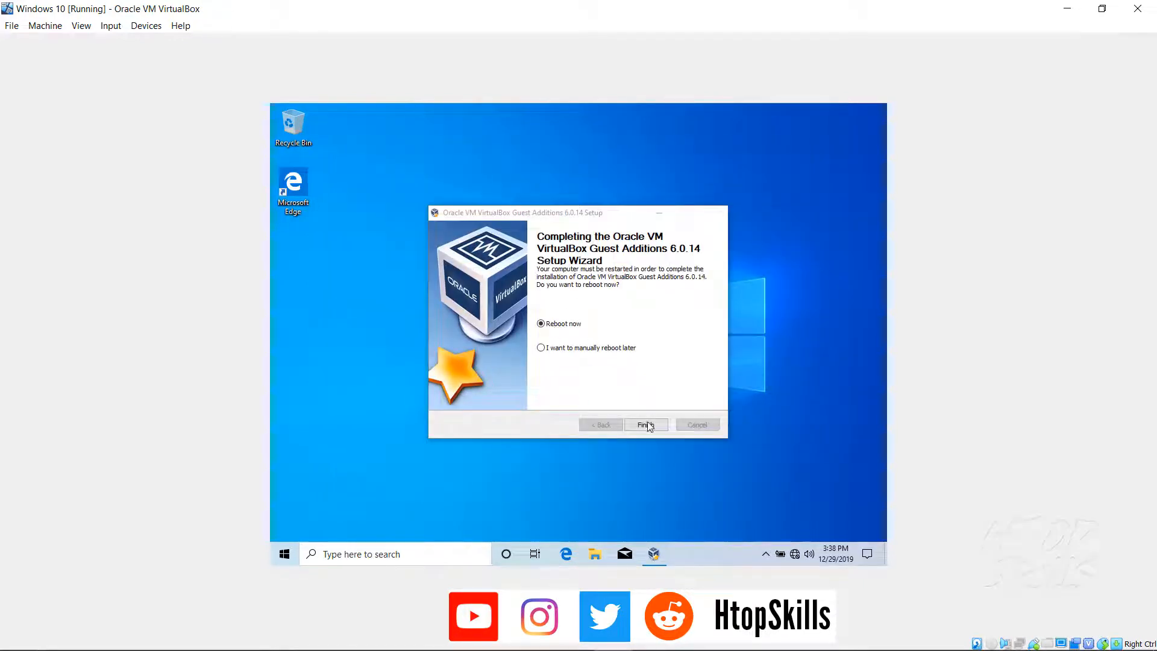
{"action": "left_click", "coordinate": [644, 424]}
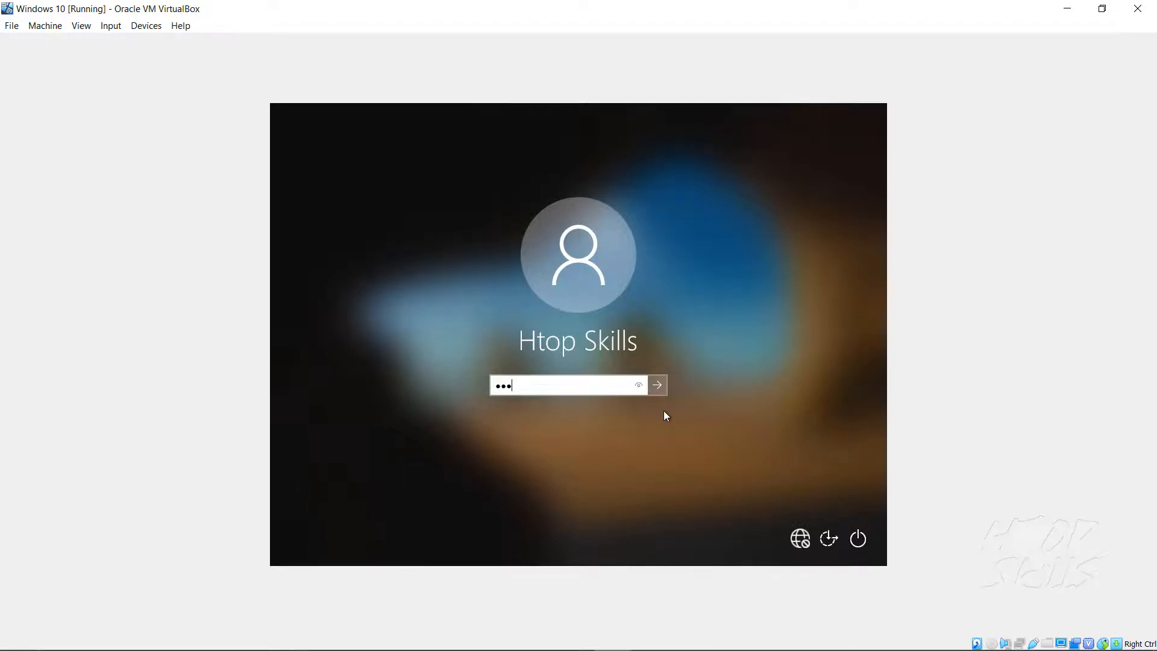
Sign in to the restarted Windows 10 guest so its desktop fills the window.
{"action": "left_click", "coordinate": [657, 385]}
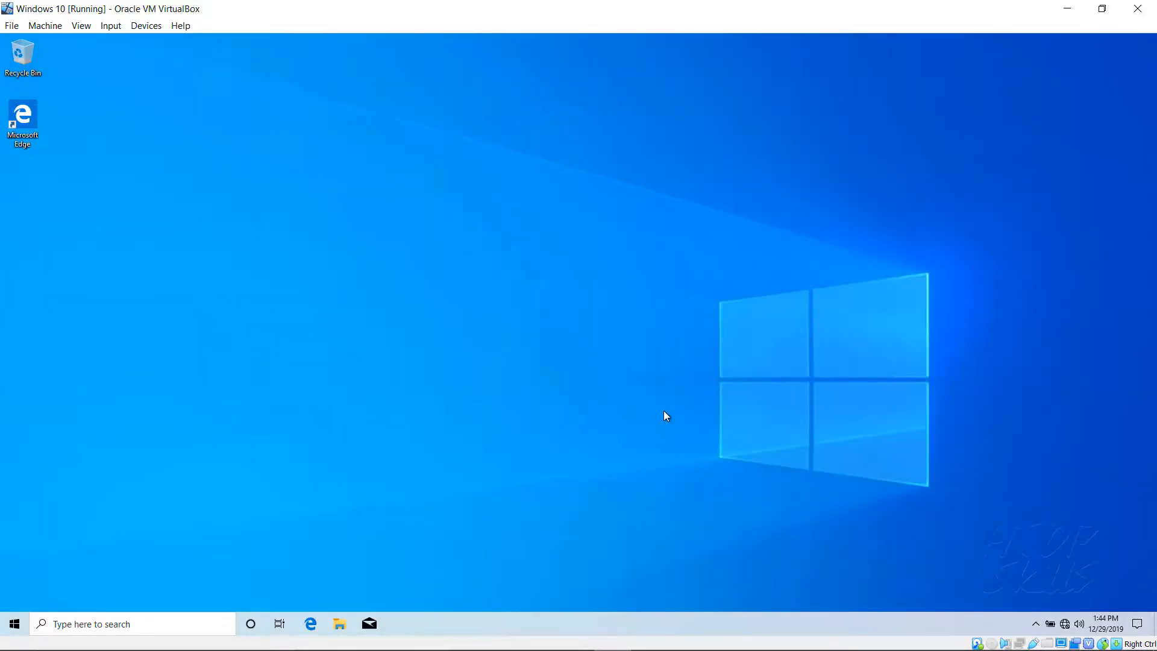
{"action": "mouse_move", "coordinate": [254, 105]}
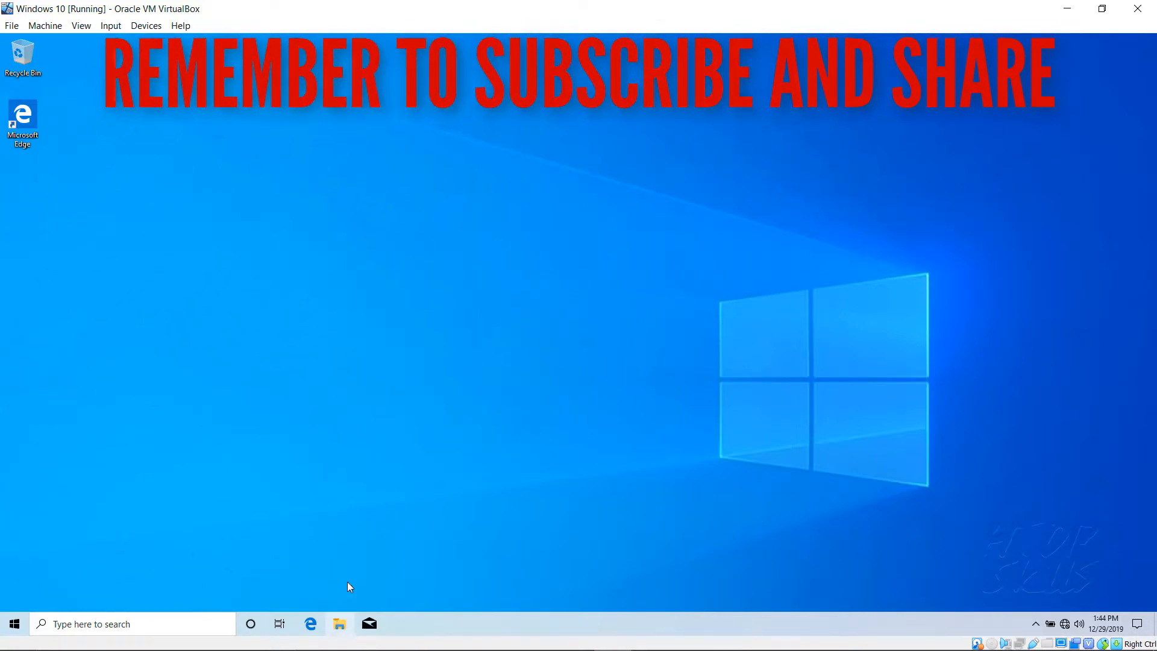
Maximize a new File Explorer window across the guest's full-screen display.
{"action": "left_click", "coordinate": [339, 624]}
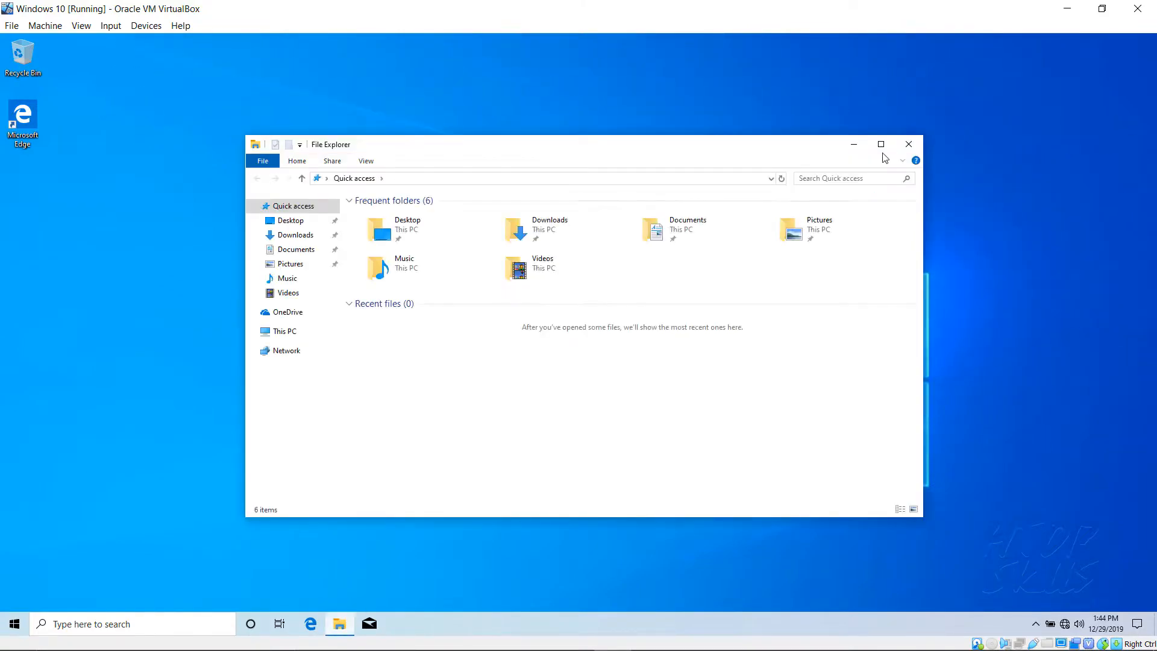
{"action": "left_click", "coordinate": [880, 144]}
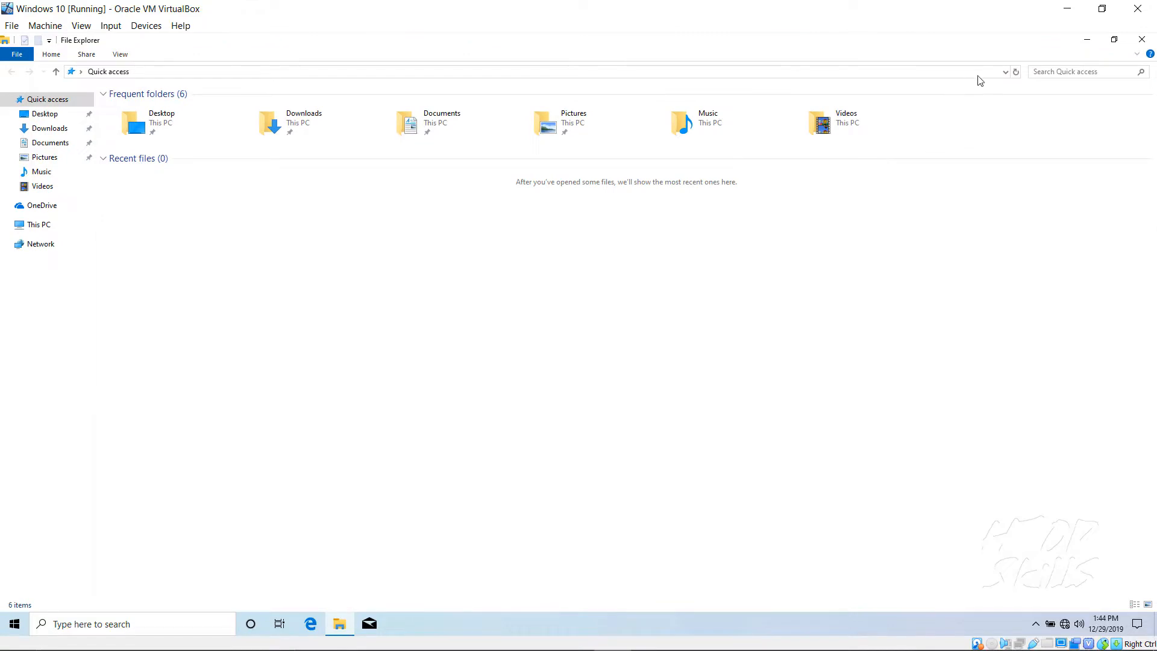
{"action": "mouse_move", "coordinate": [1141, 39]}
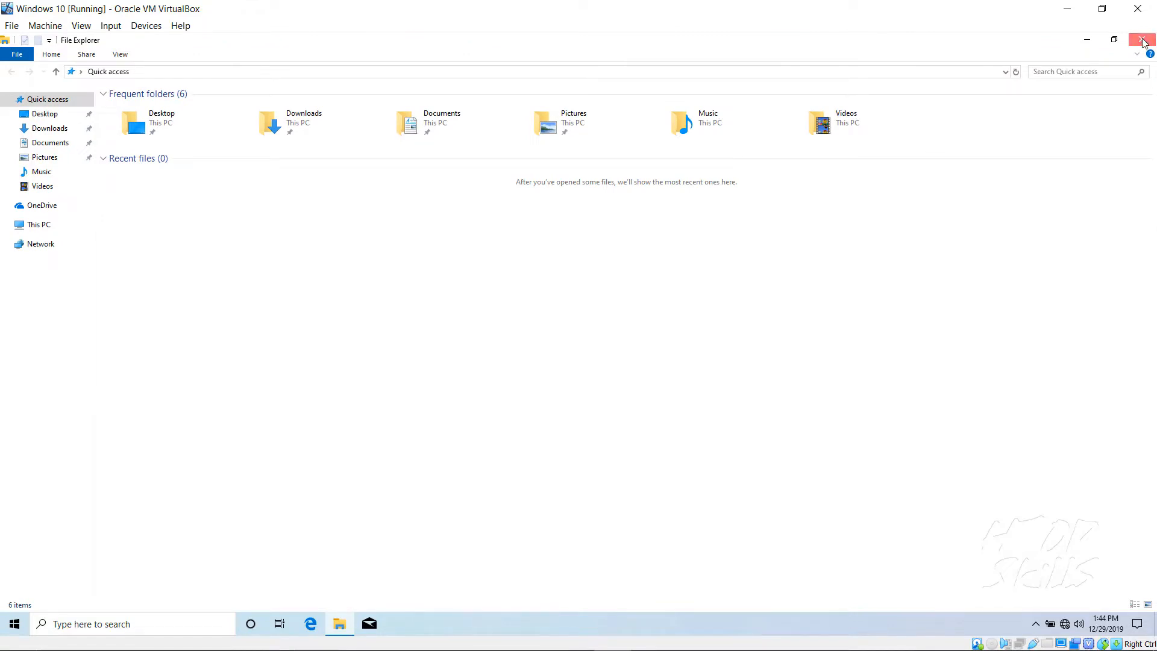